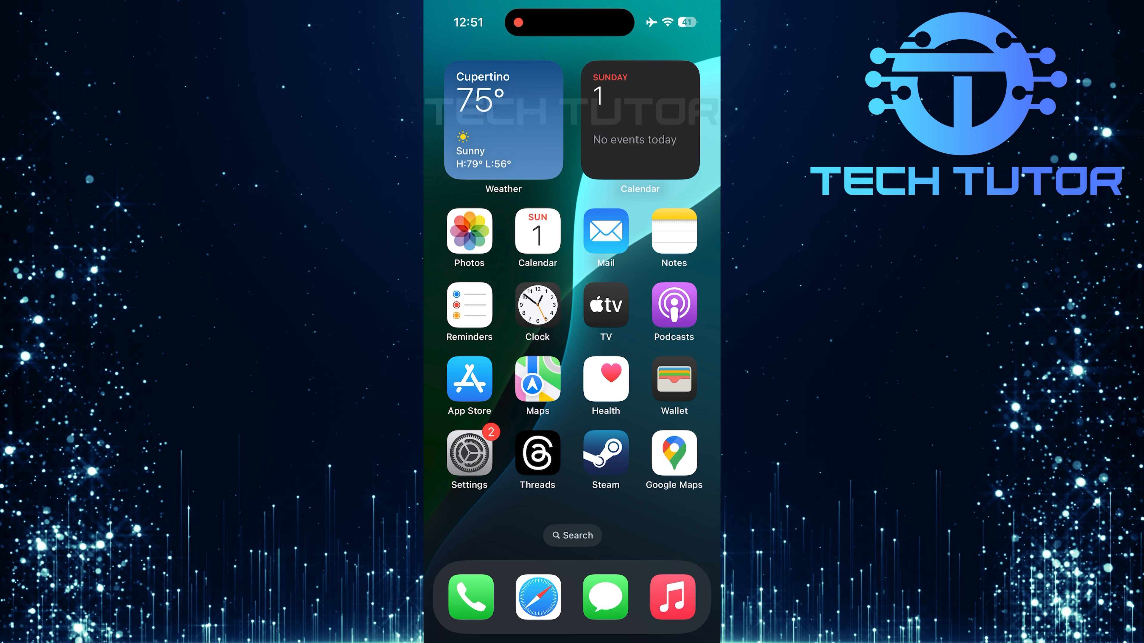
Navigate from the home screen to the Apple Account's iCloud overview in Settings
{"action": "left_click", "coordinate": [468, 453]}
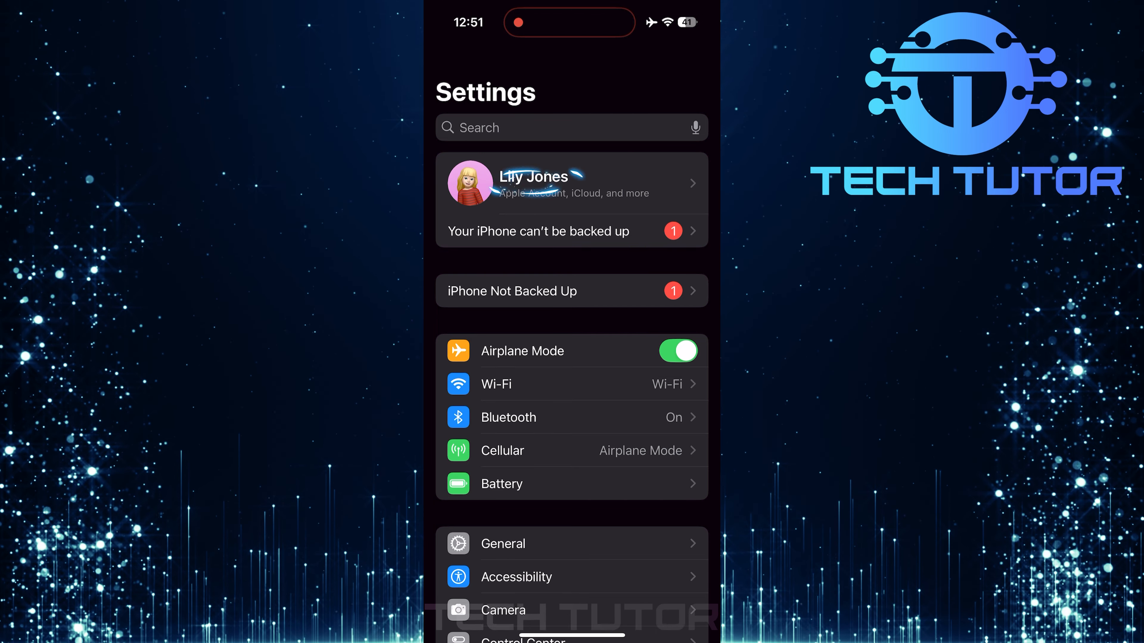
{"action": "left_click", "coordinate": [571, 182]}
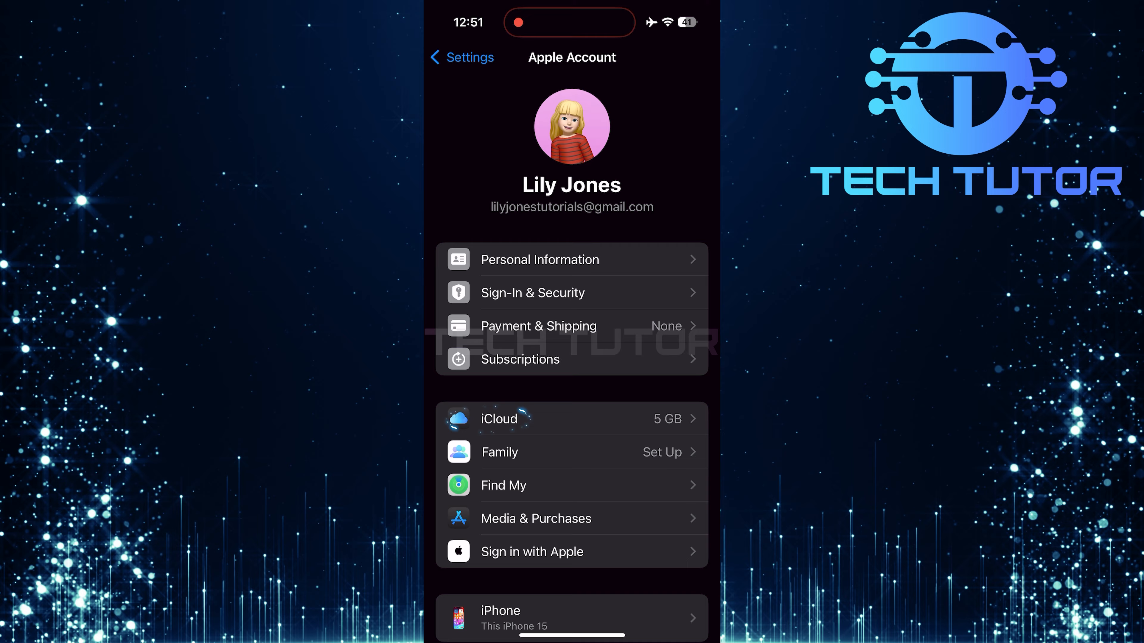
{"action": "left_click", "coordinate": [571, 419]}
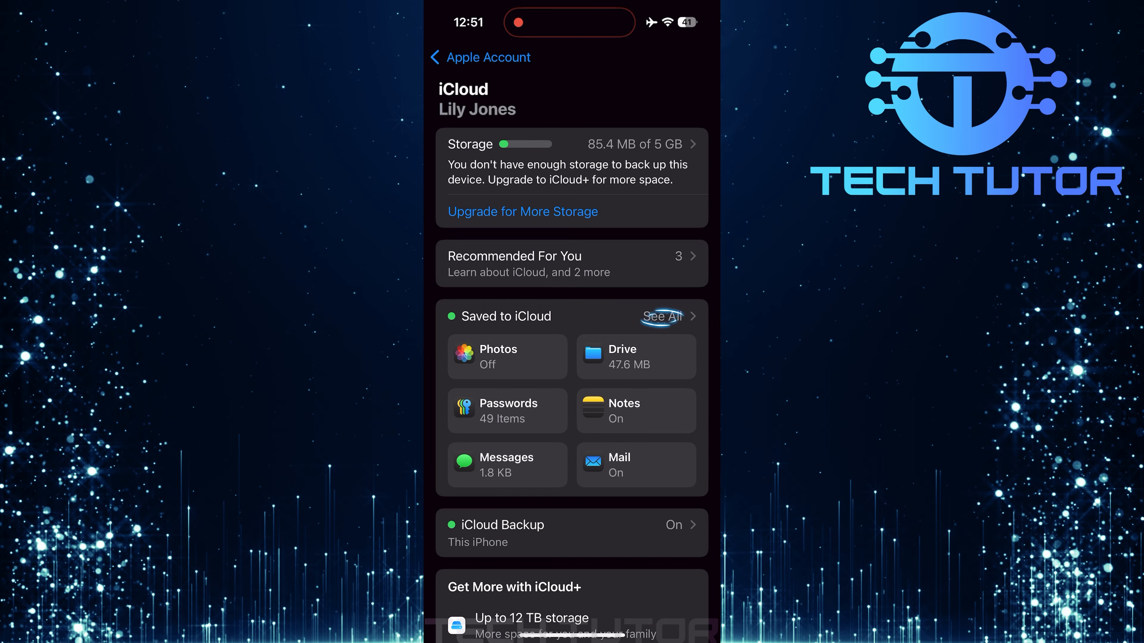
Switch off WhatsApp's iCloud sync under Saved to iCloud and return to the overview
{"action": "left_click", "coordinate": [660, 316]}
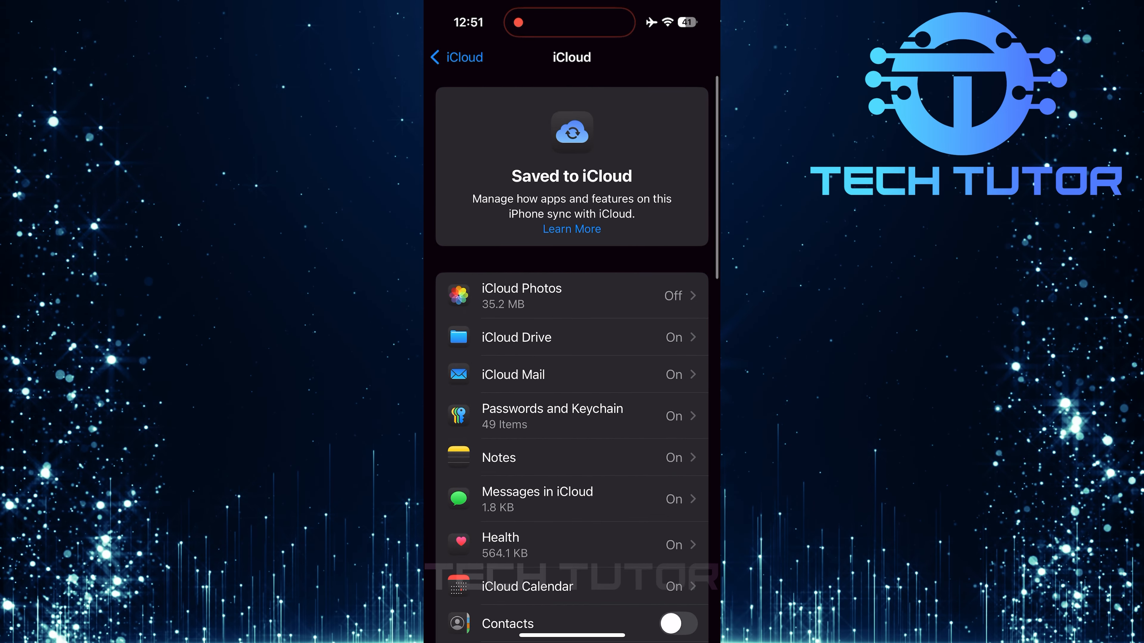
{"action": "scroll", "scroll_direction": "down", "scroll_amount": 3}
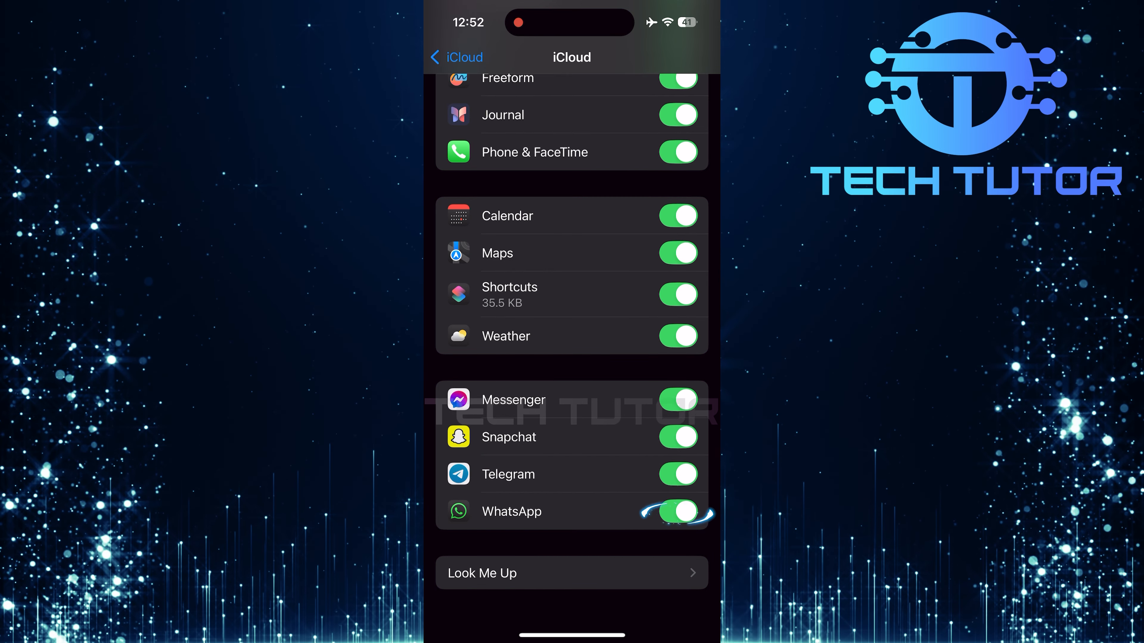
{"action": "left_click", "coordinate": [678, 510]}
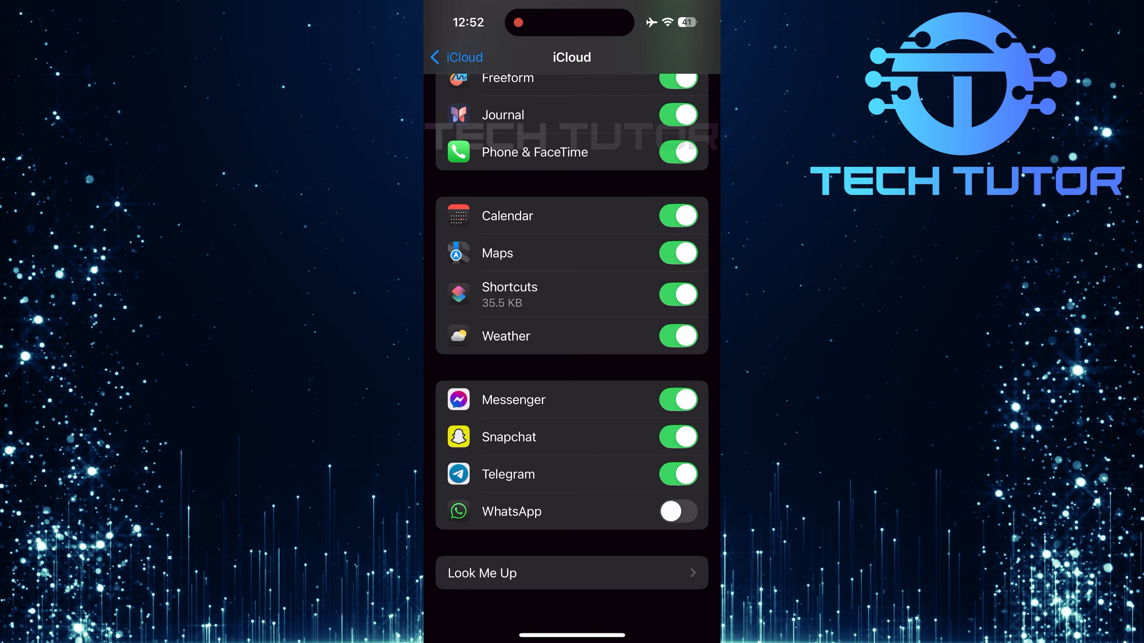
{"action": "left_click", "coordinate": [455, 57]}
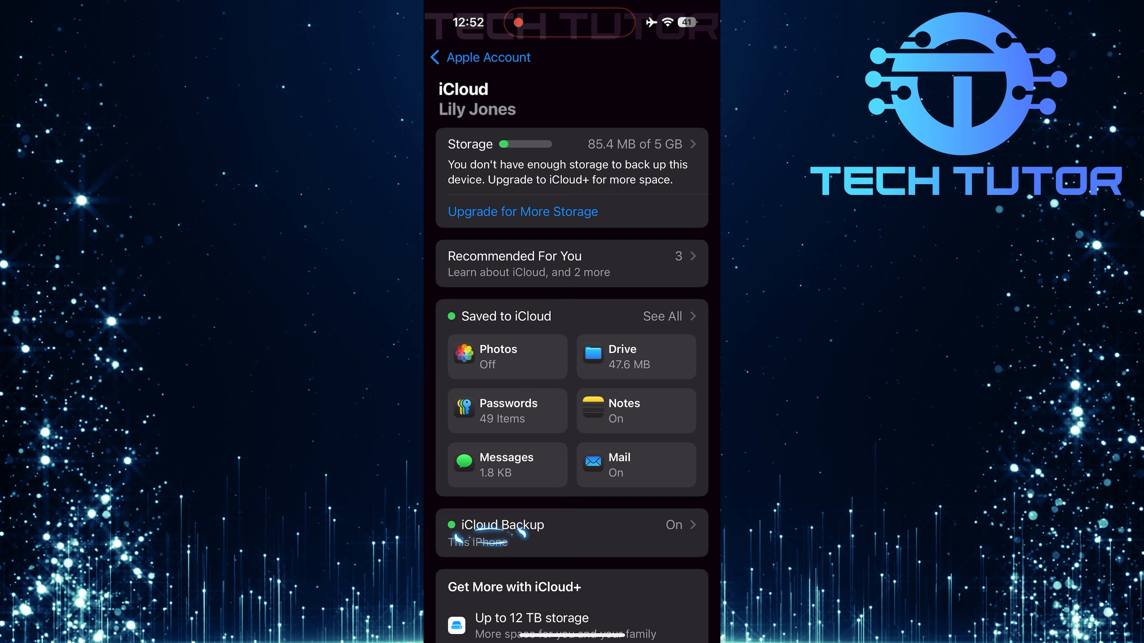
Reach this iPhone's Backup Details via iCloud Backup and All Device Backups
{"action": "left_click", "coordinate": [571, 533]}
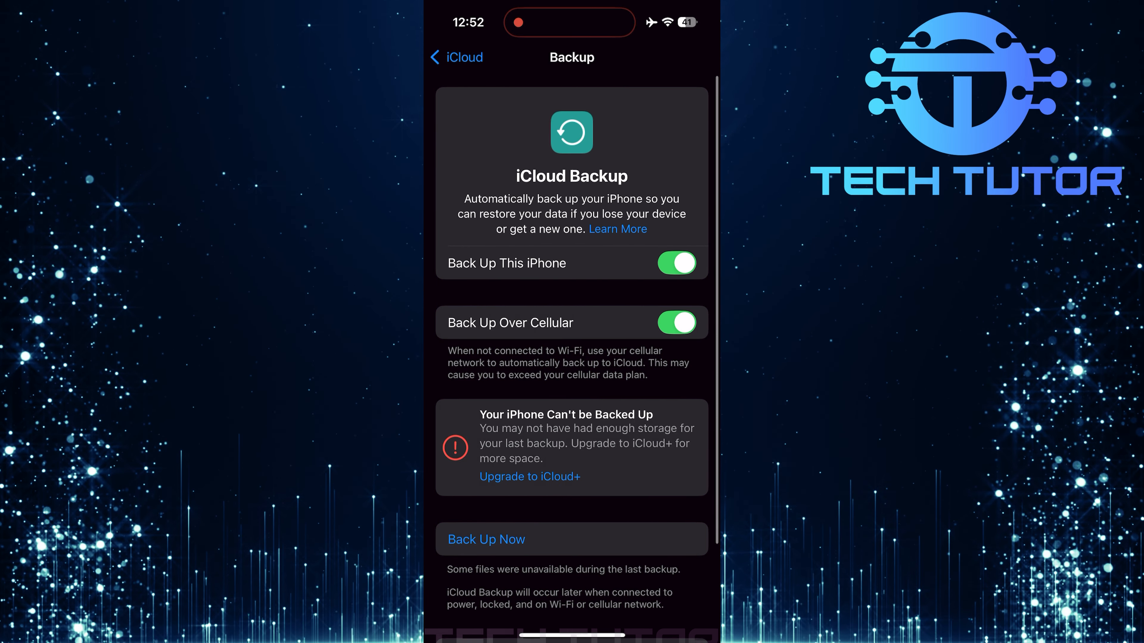
{"action": "scroll", "scroll_direction": "down", "scroll_amount": 3}
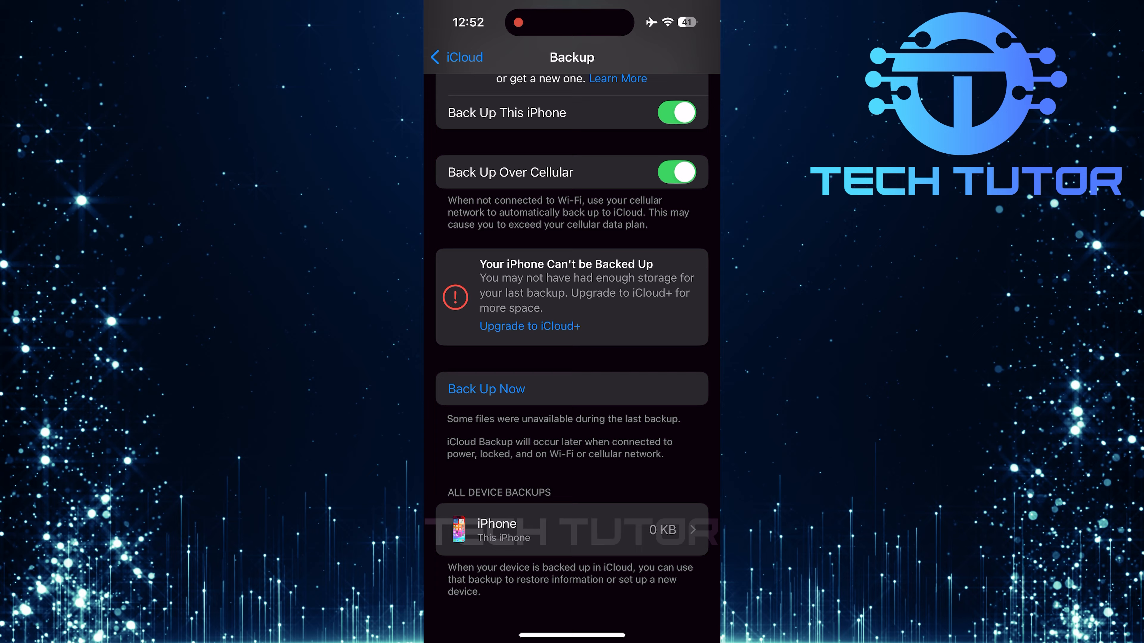
{"action": "left_click", "coordinate": [571, 529]}
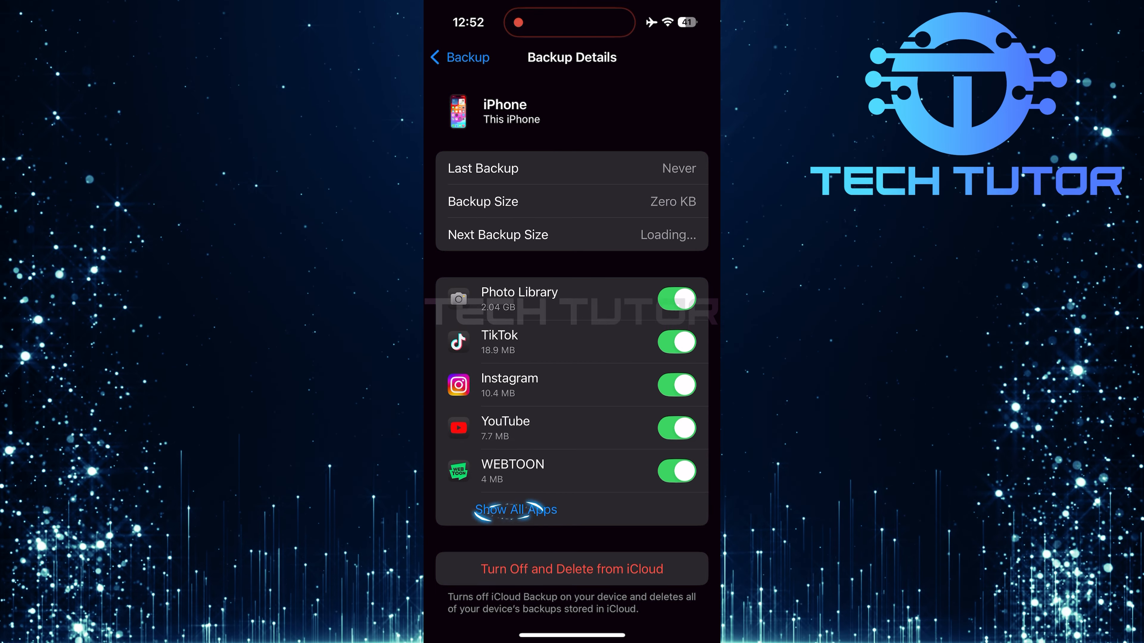
Exclude WhatsApp from the iPhone backup and confirm Turn Off to delete its iCloud data
{"action": "scroll", "scroll_direction": "down", "scroll_amount": 3}
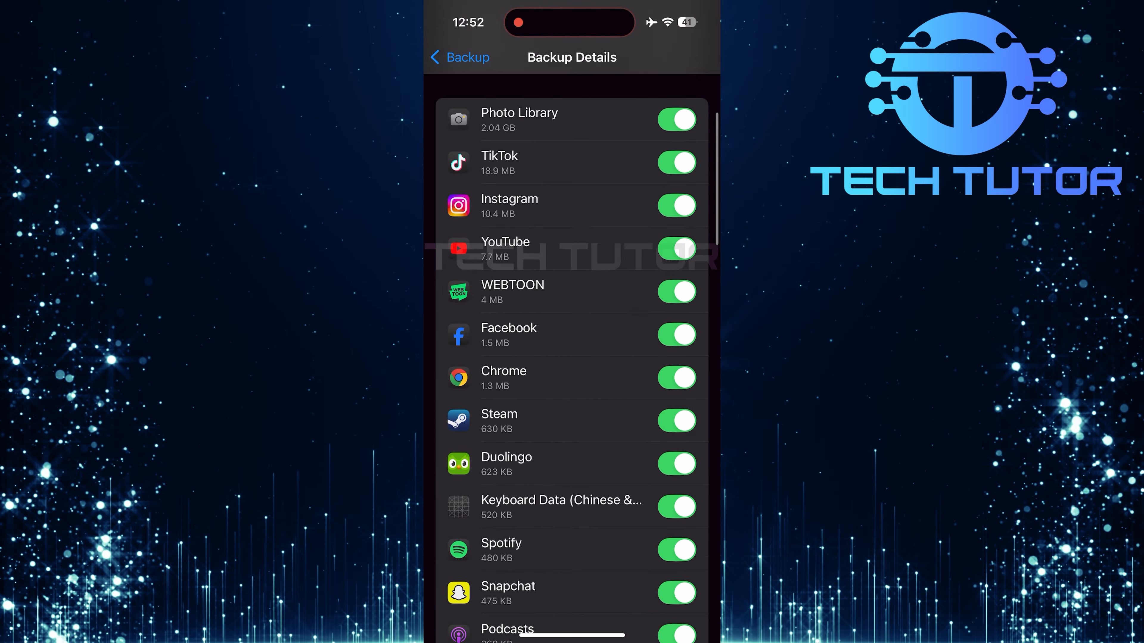
{"action": "scroll", "scroll_direction": "down", "scroll_amount": 3}
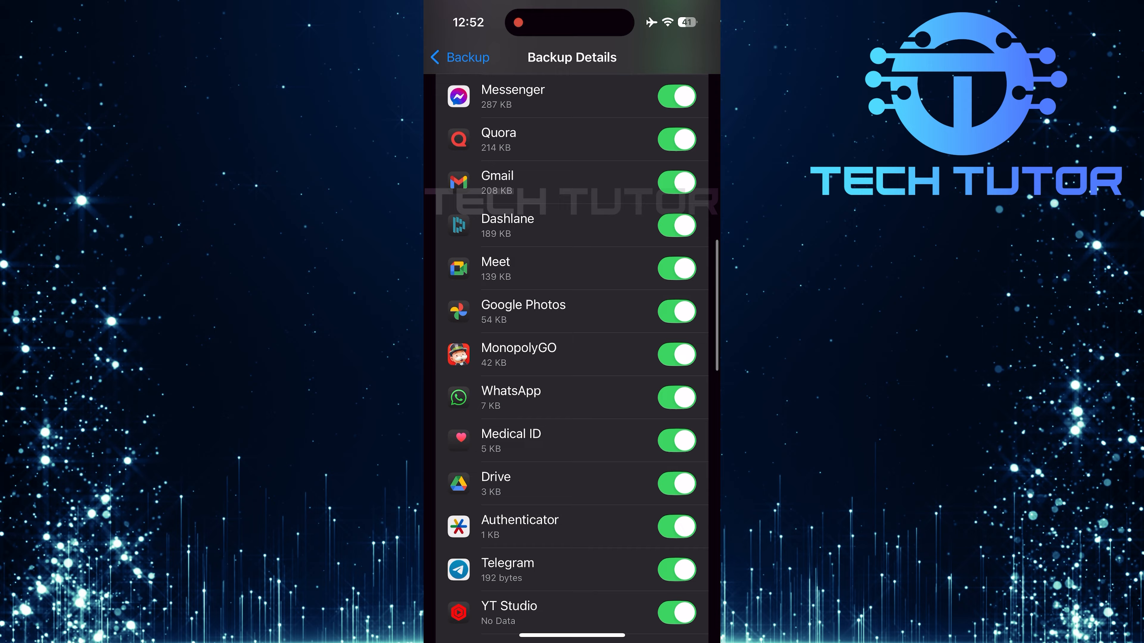
{"action": "scroll", "scroll_direction": "down", "scroll_amount": 3}
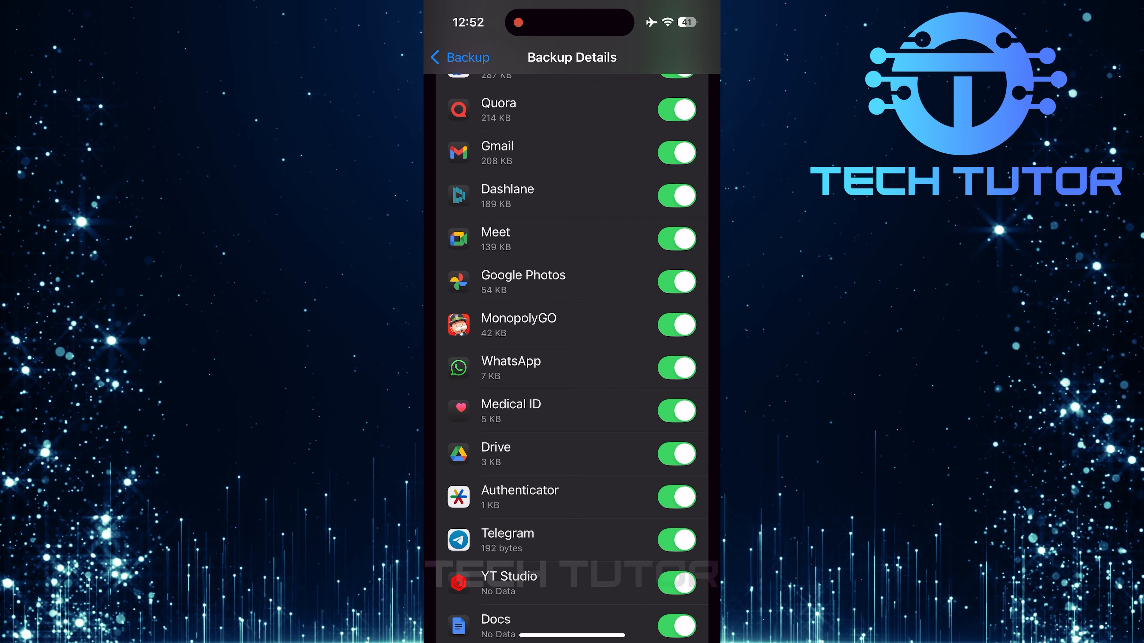
{"action": "left_click", "coordinate": [675, 367]}
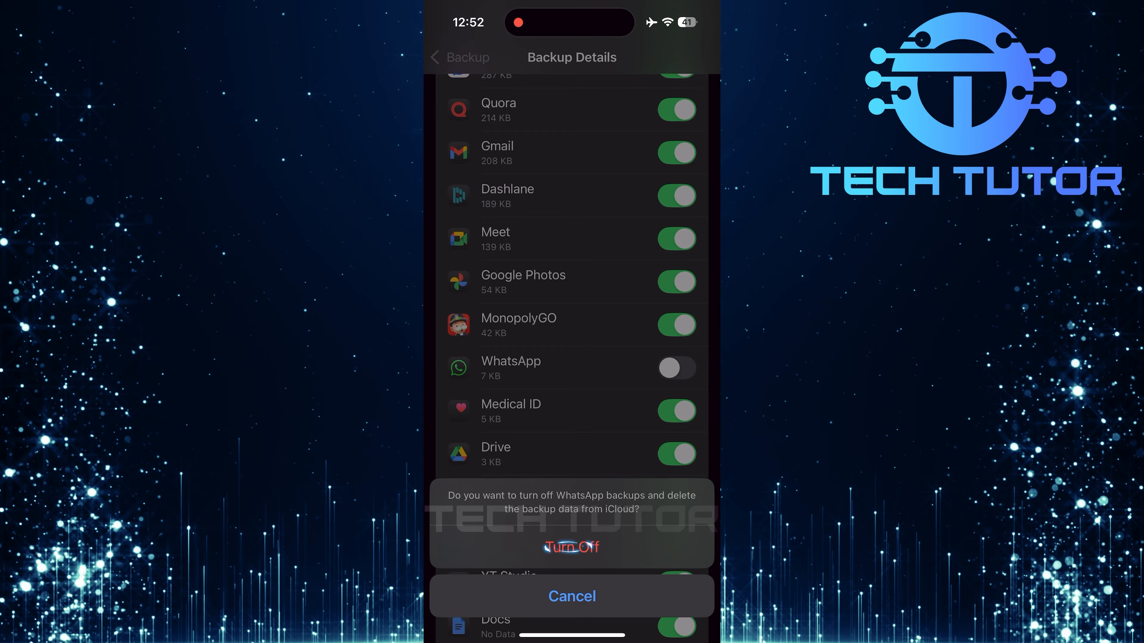
{"action": "left_click", "coordinate": [571, 548]}
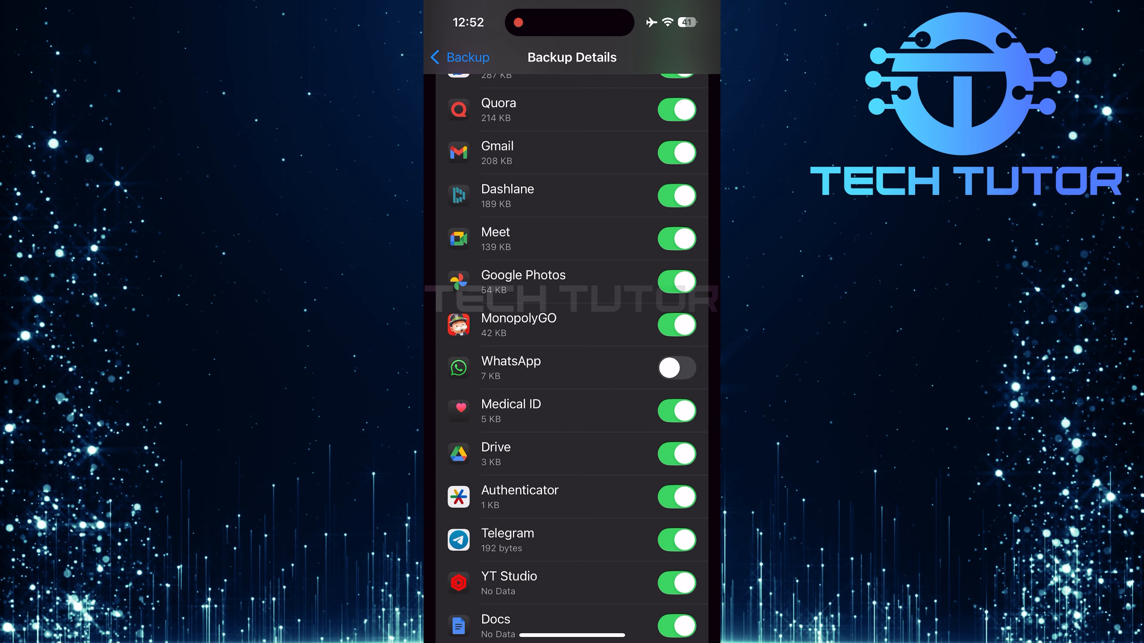
{"action": "left_click", "coordinate": [676, 238]}
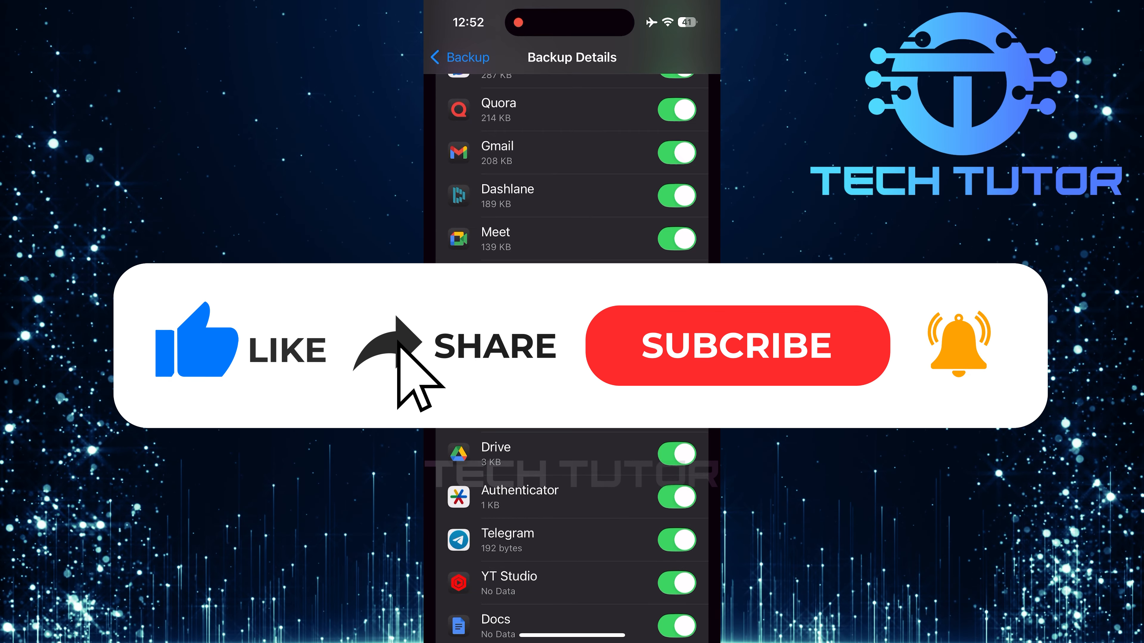
{"action": "left_click", "coordinate": [737, 345]}
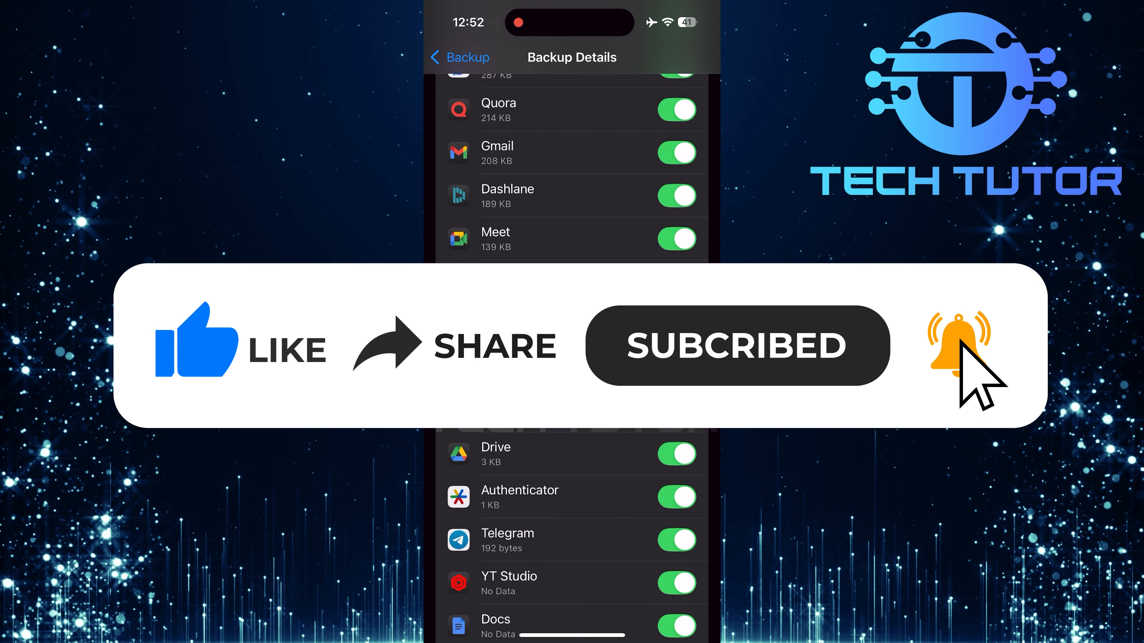